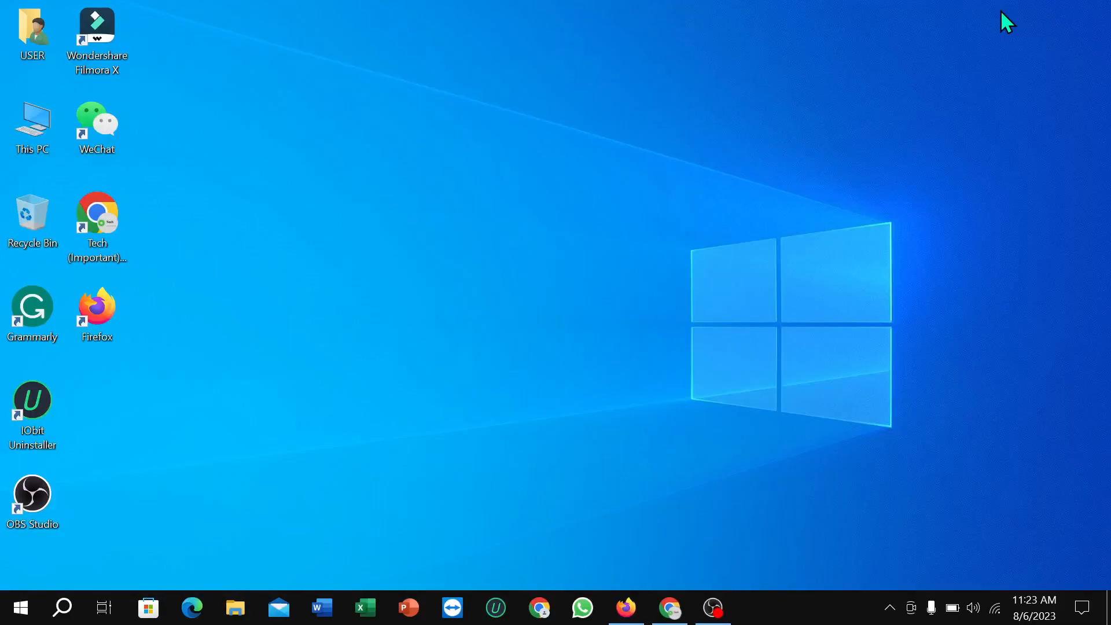
mouse_move(638, 263)
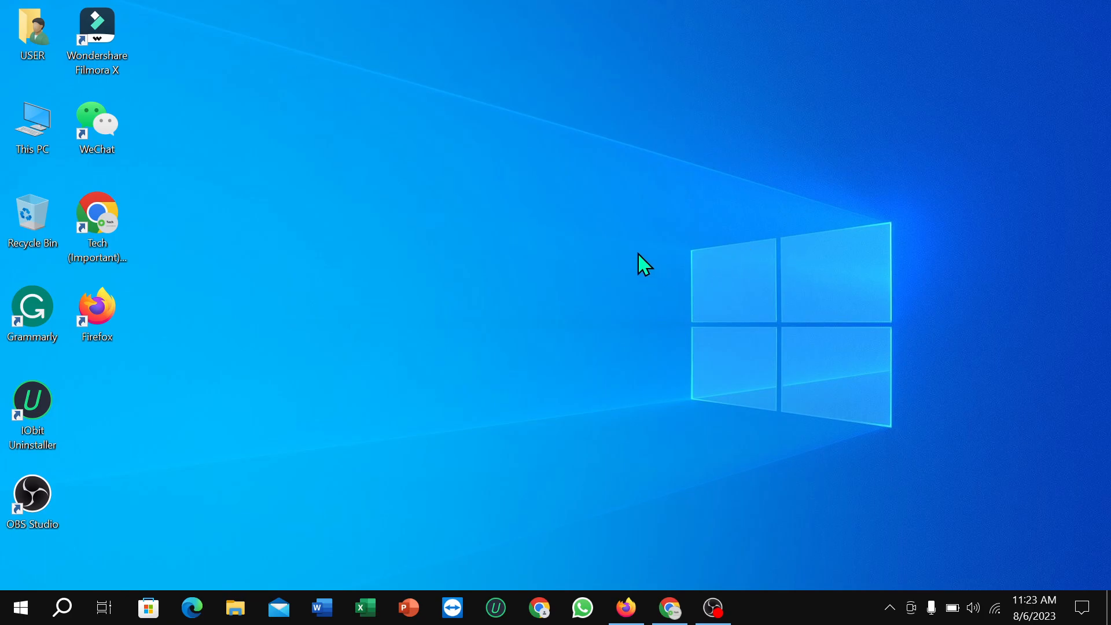
mouse_move(631, 251)
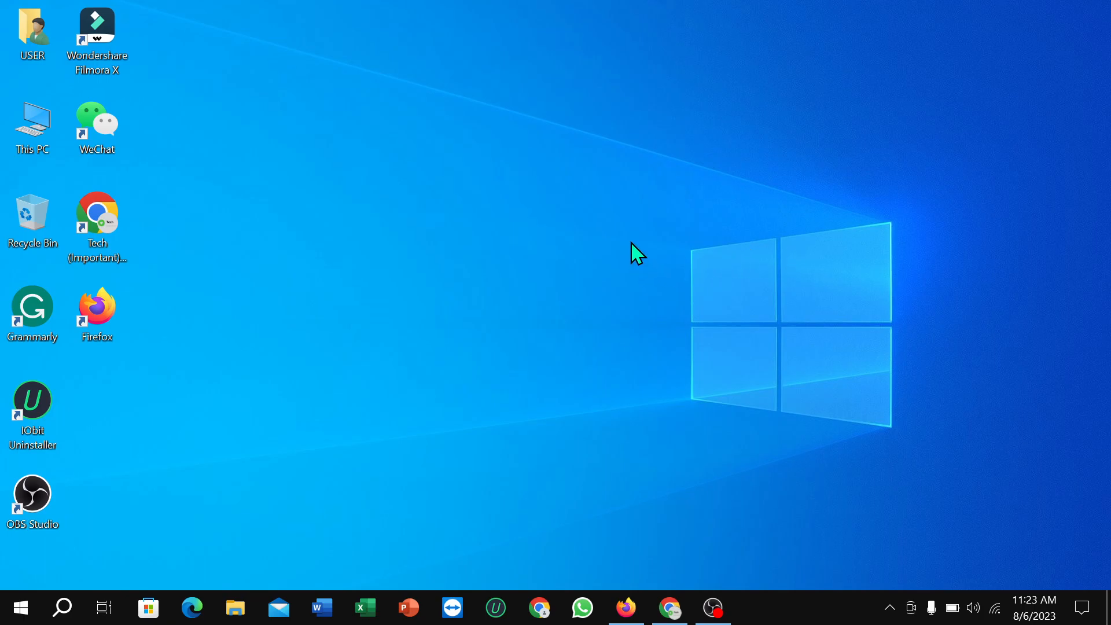
mouse_move(618, 266)
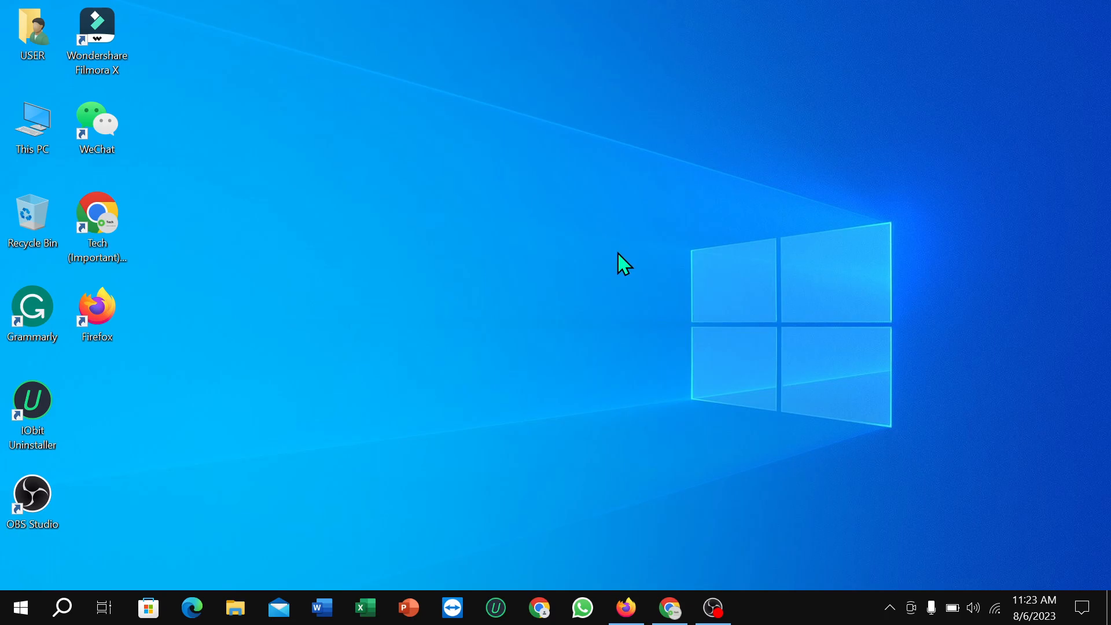
mouse_move(602, 527)
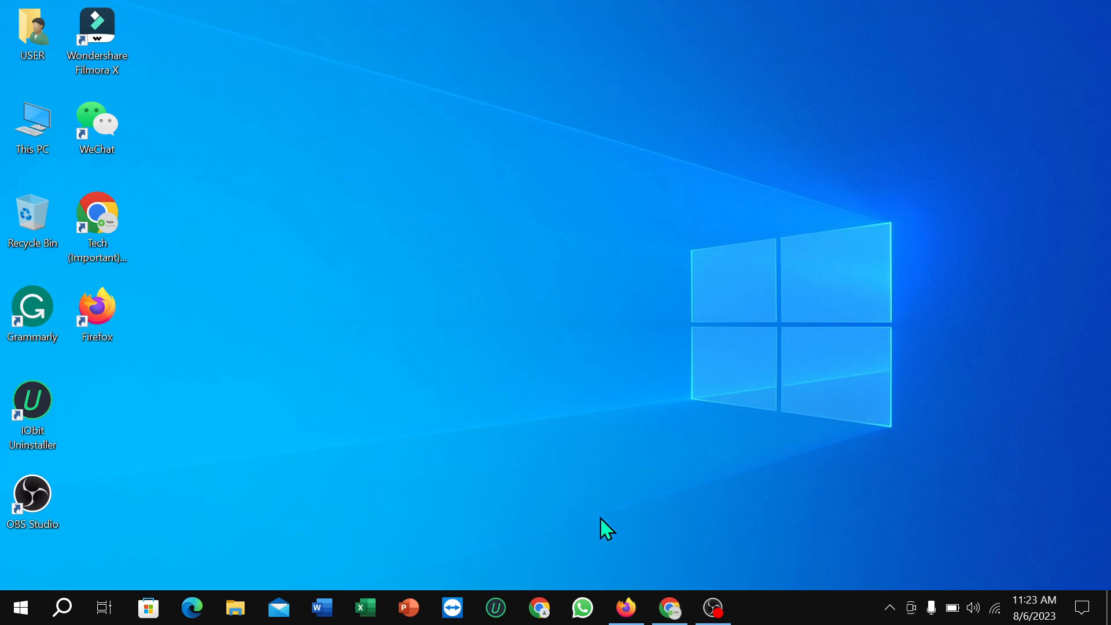
mouse_move(615, 576)
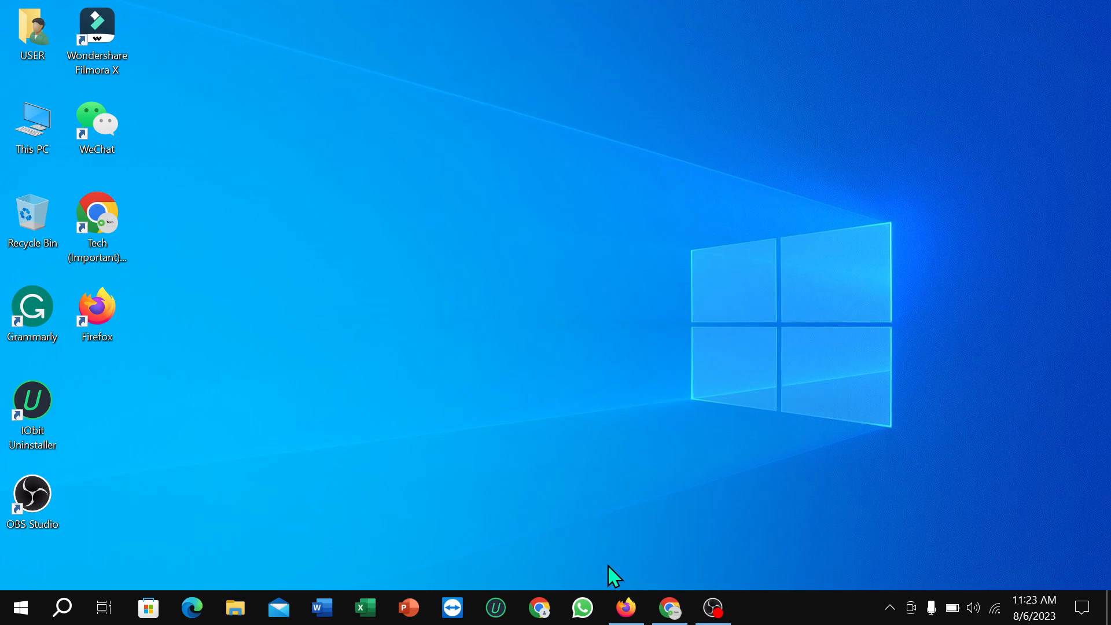
Bring YouTube to the front in Firefox and open the profile avatar menu
click(626, 606)
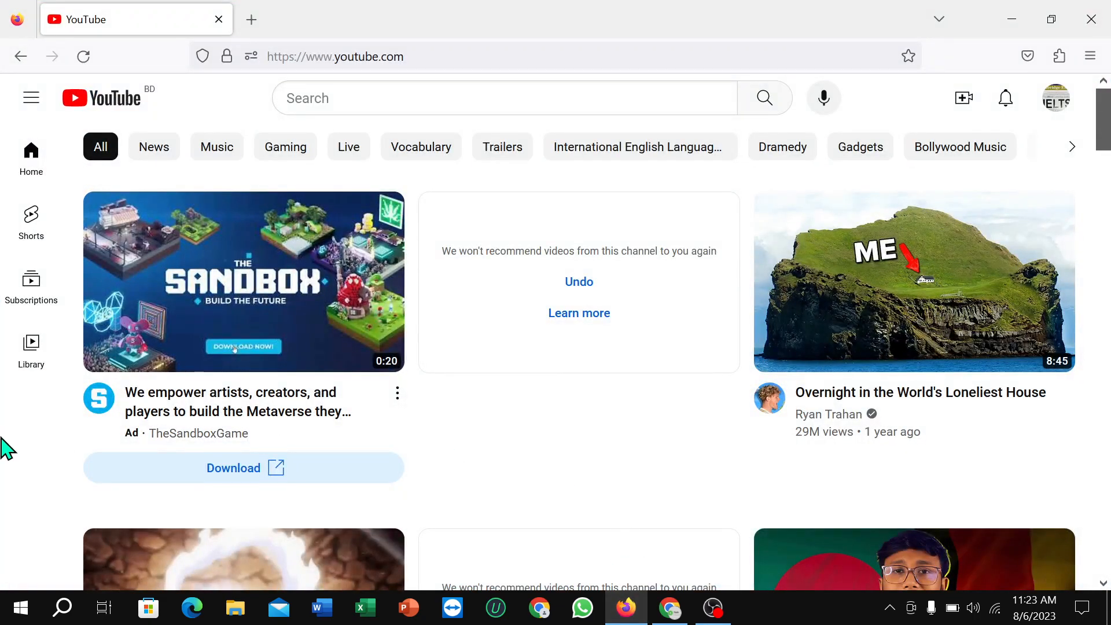
mouse_move(7, 456)
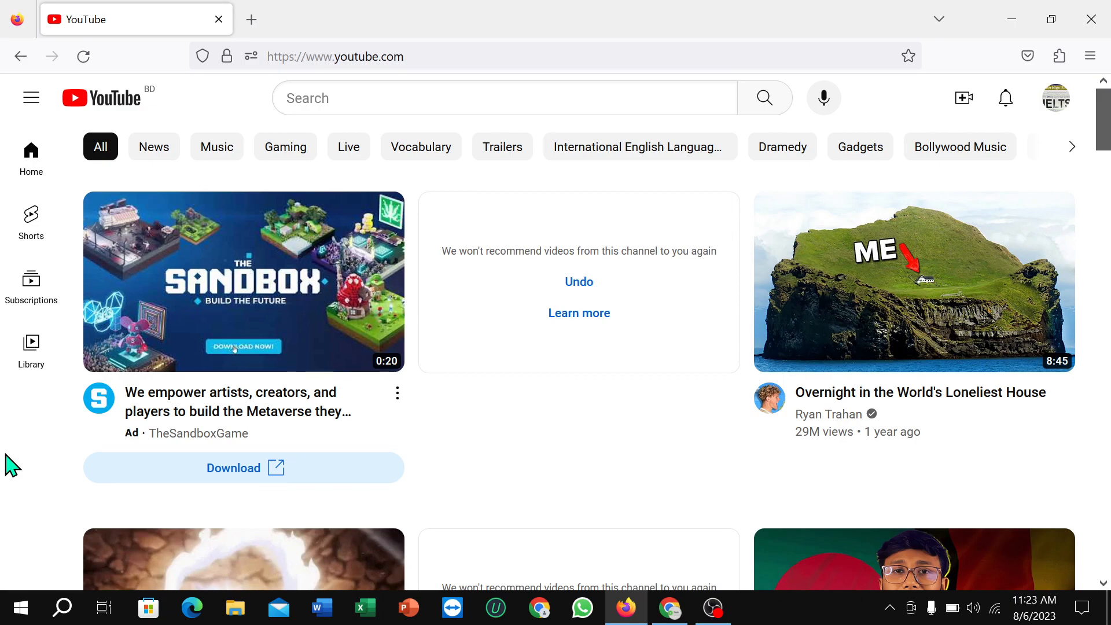
mouse_move(24, 457)
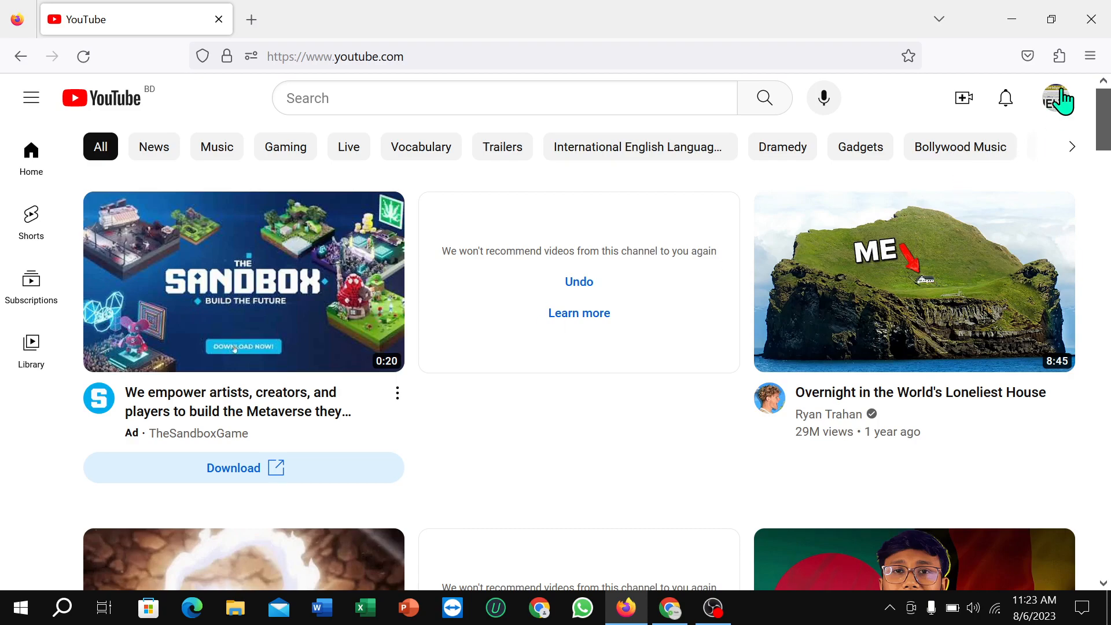
click(1055, 96)
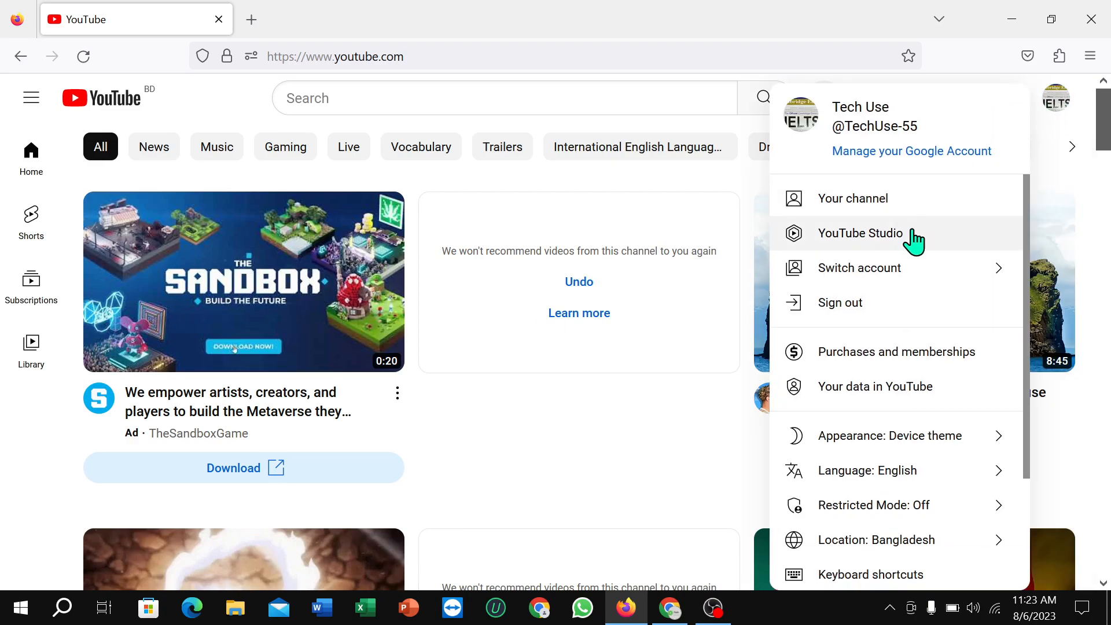
Go to the YouTube Studio dashboard and open the channel Settings dialog
click(859, 233)
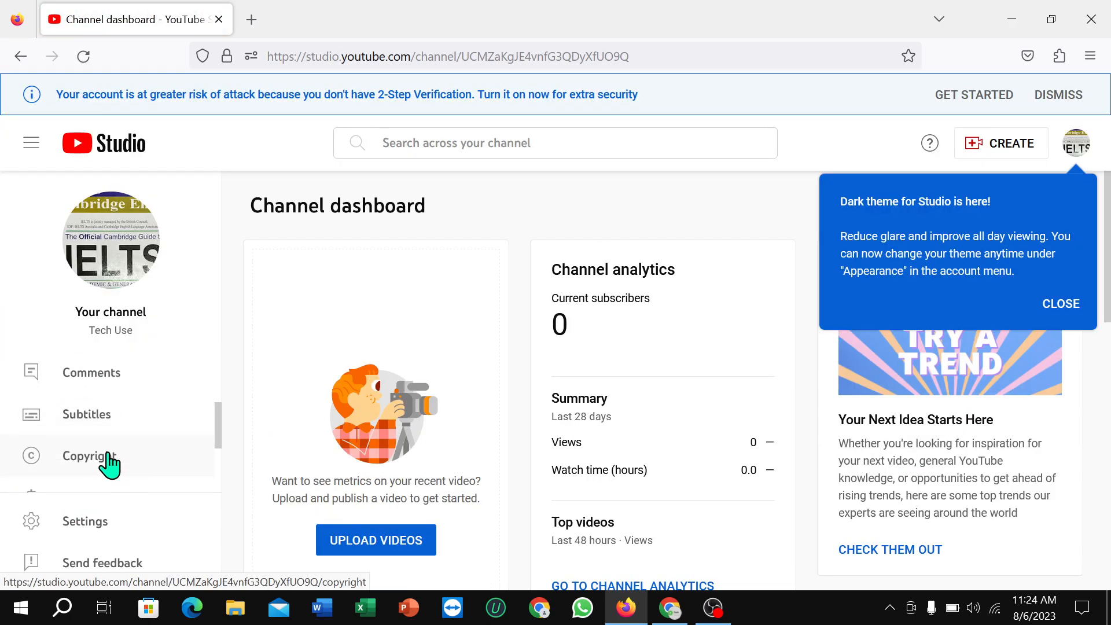
mouse_move(106, 526)
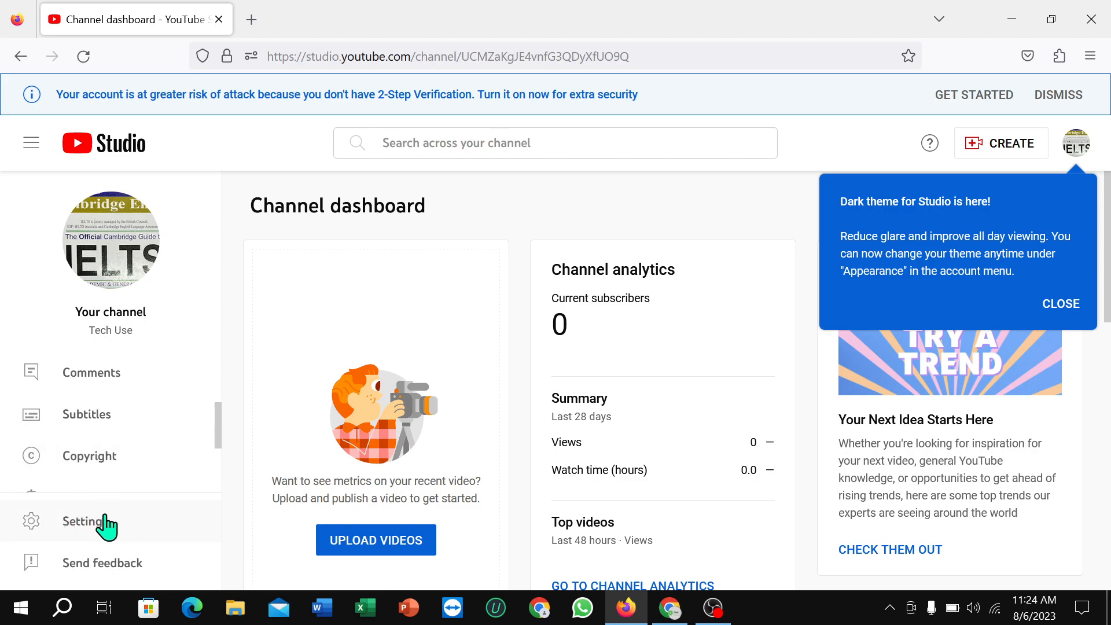
click(81, 520)
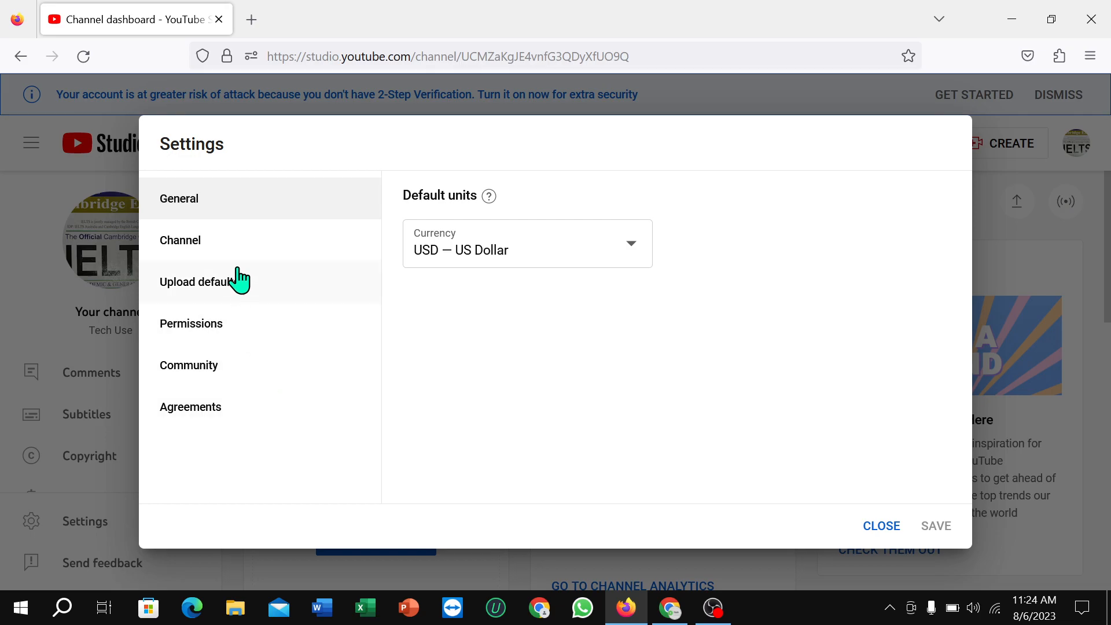
In the Channel section, choose United States as the country of residence
click(180, 240)
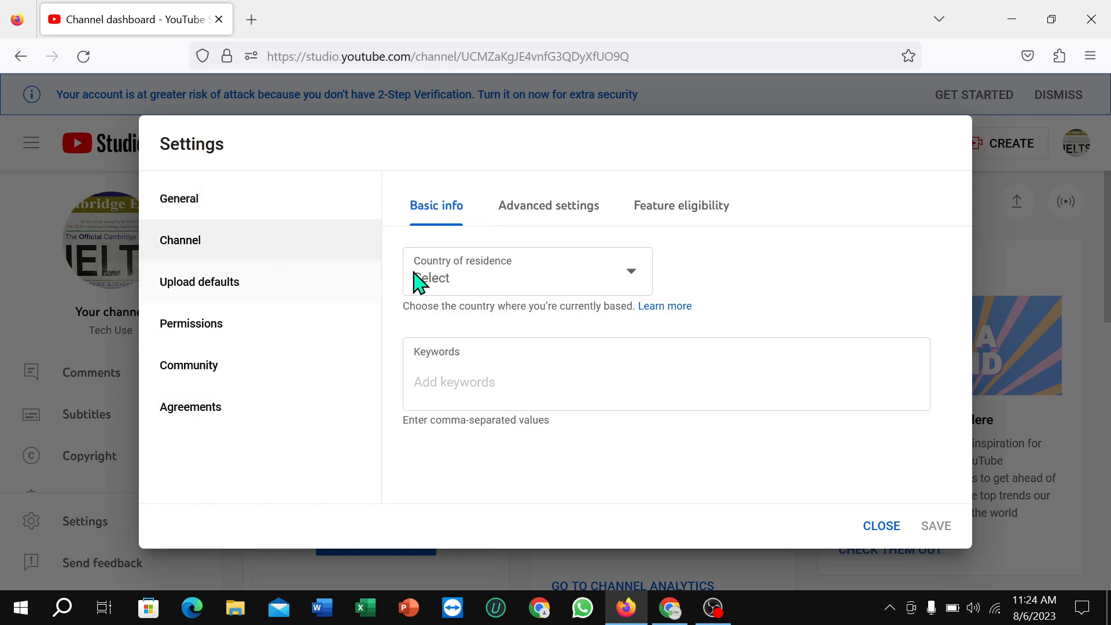
mouse_move(484, 285)
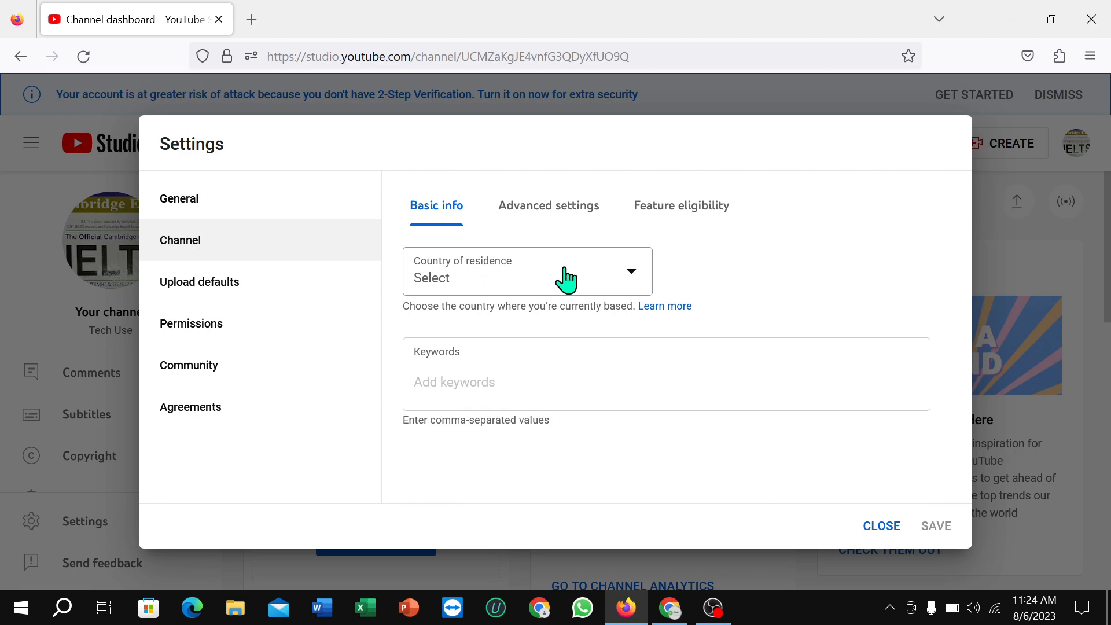
click(527, 271)
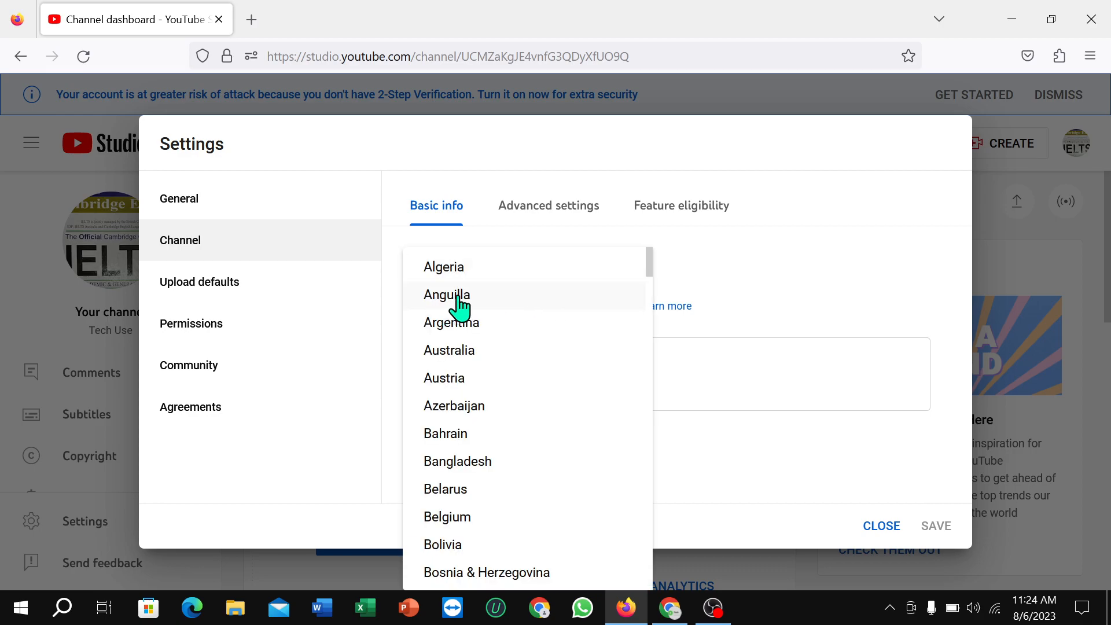
scroll(down, 3)
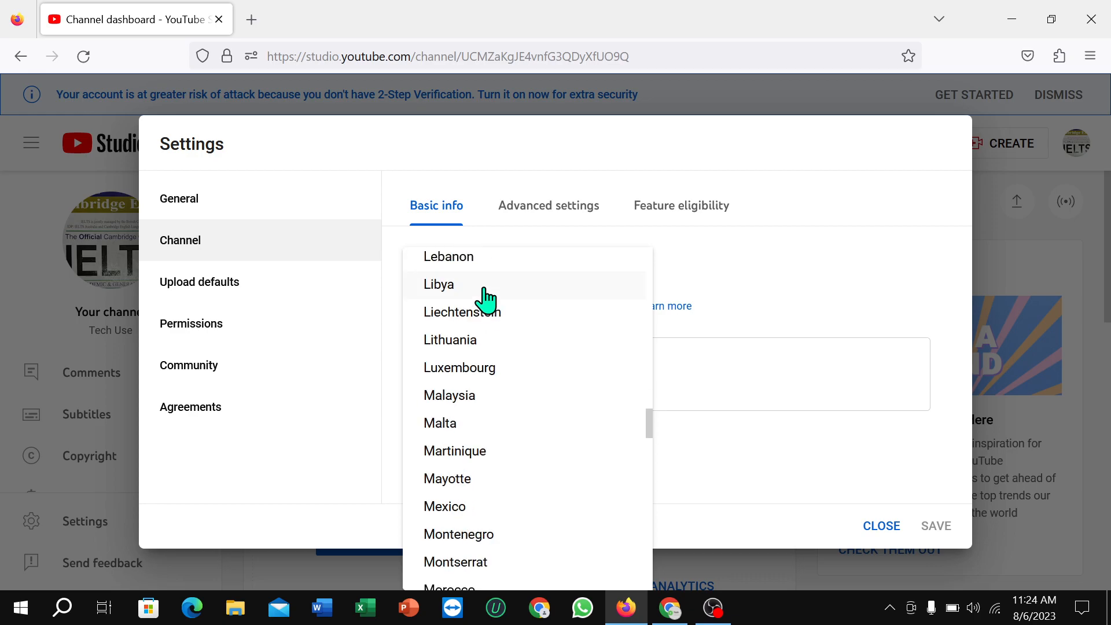
scroll(down, 3)
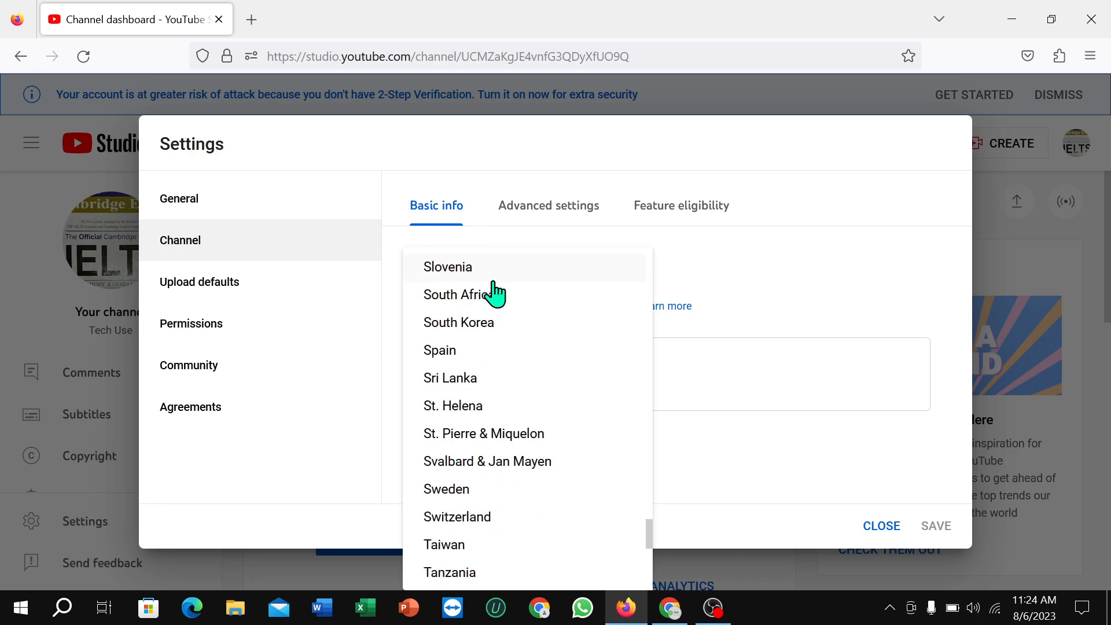
scroll(down, 3)
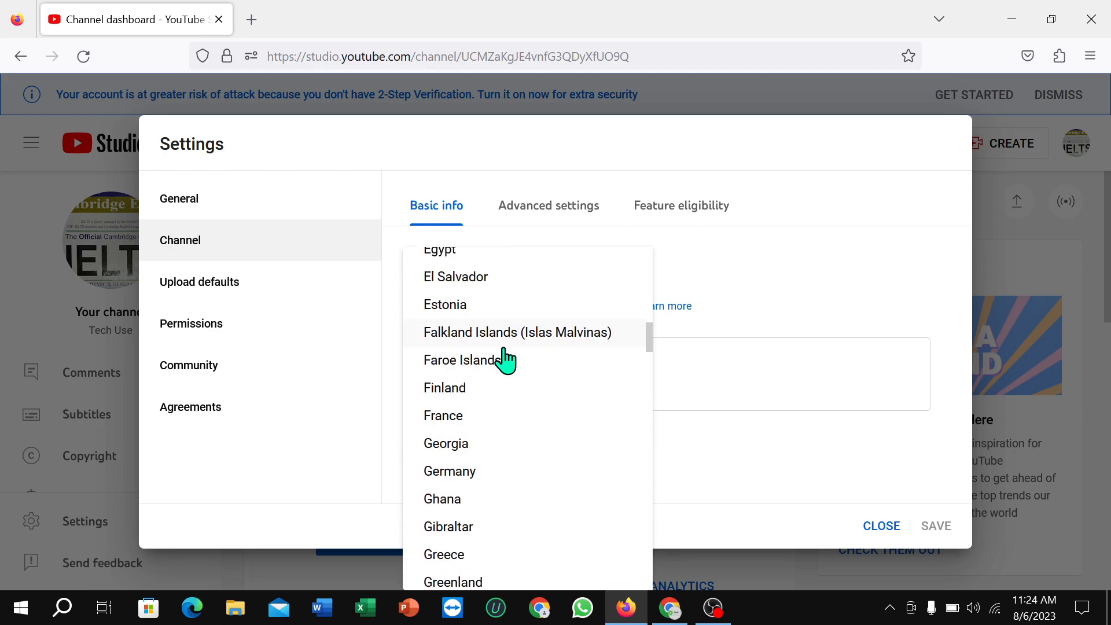
scroll(up, 3)
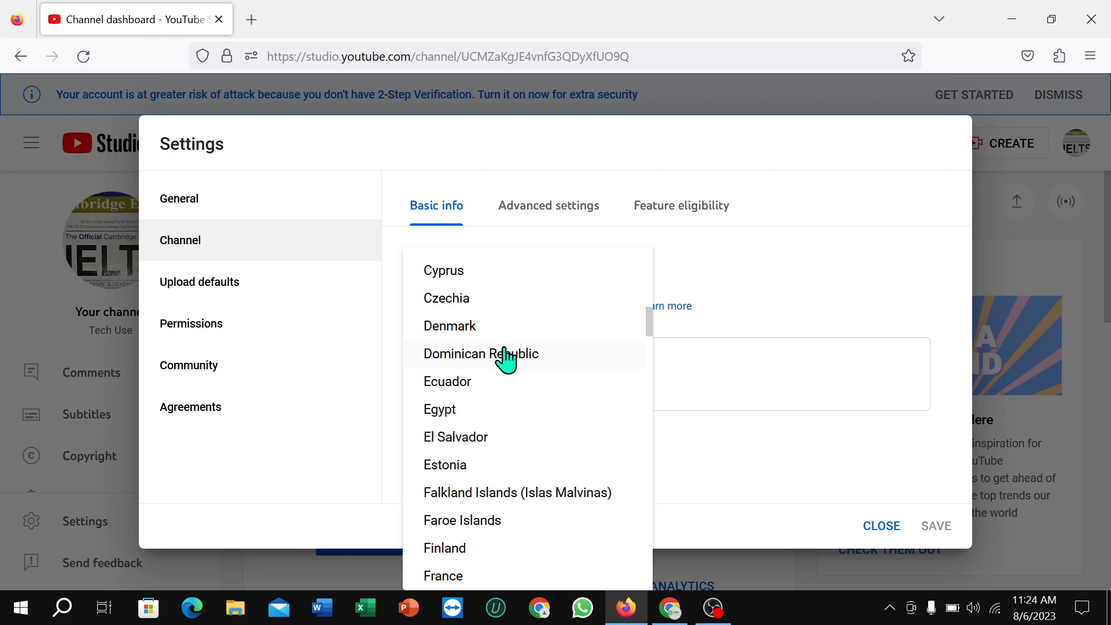
scroll(down, 3)
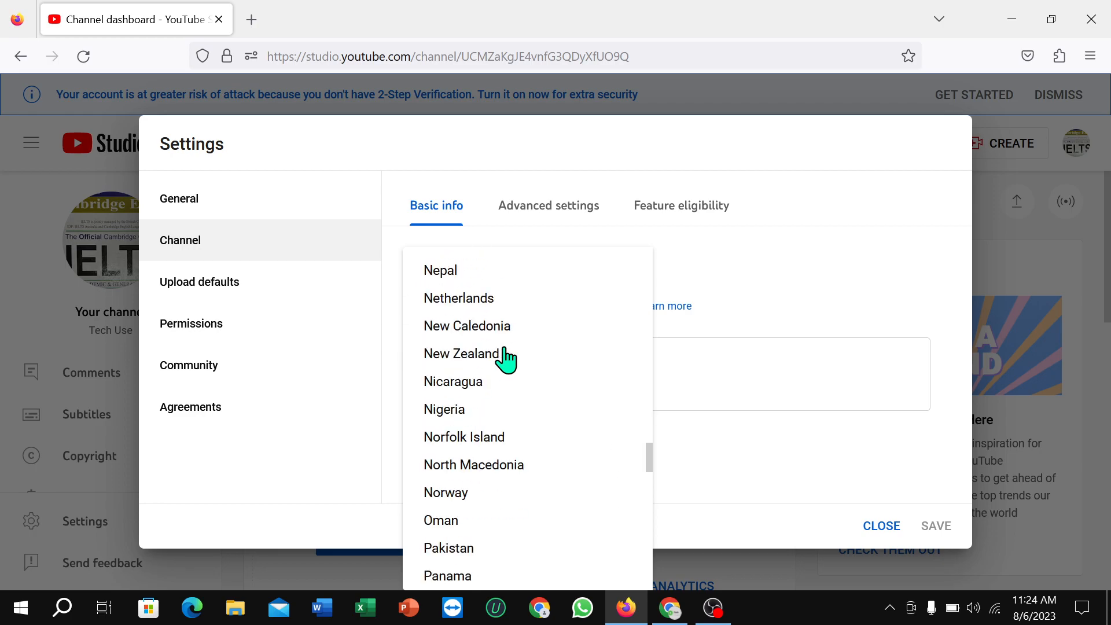
scroll(down, 3)
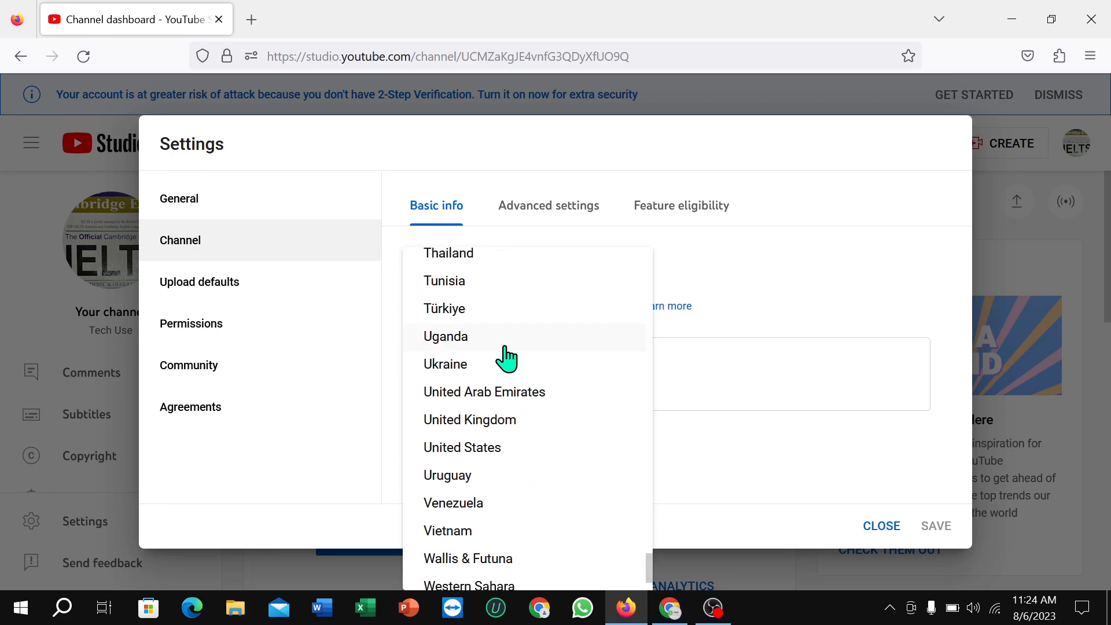
click(462, 447)
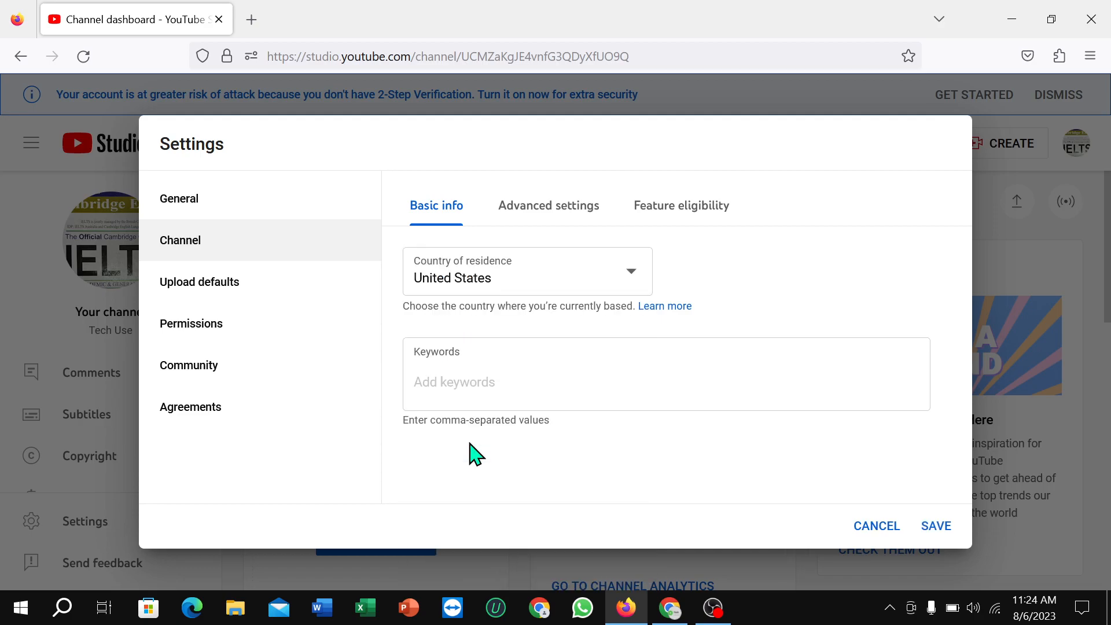
mouse_move(955, 587)
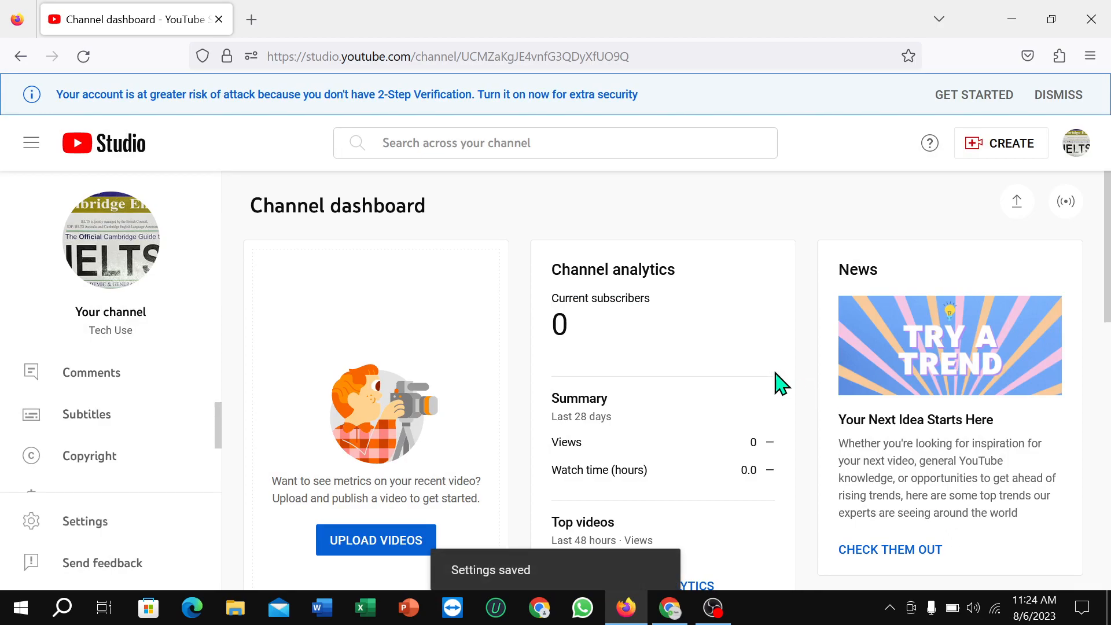
mouse_move(773, 384)
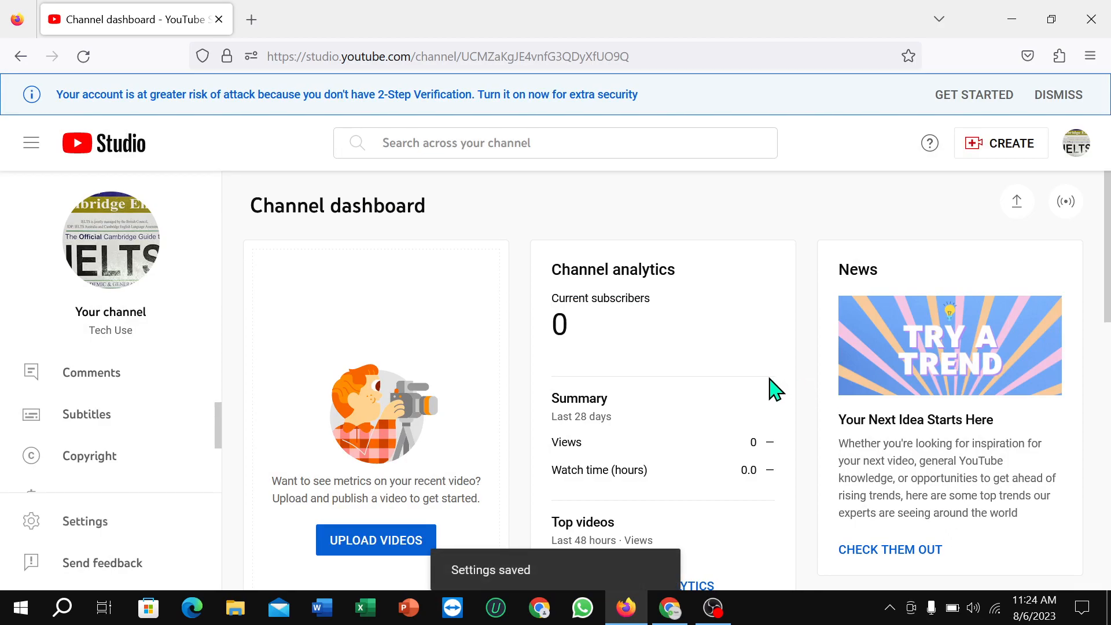